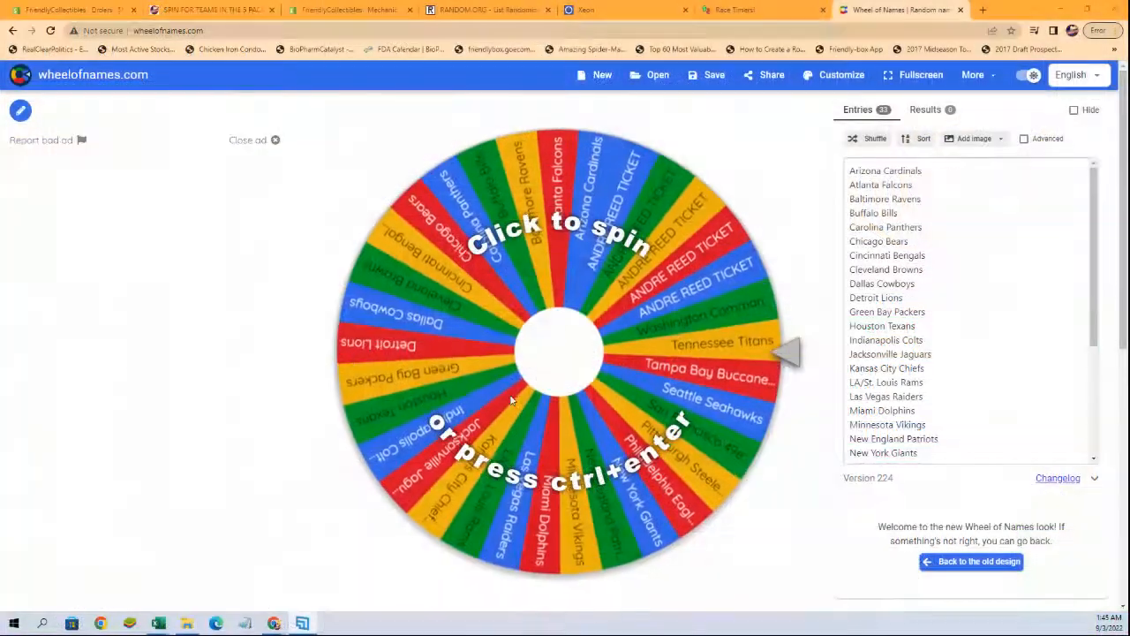
# - Shuffle the NFL team and André Reed ticket entries four times to reorder the wheel
pyautogui.click(874, 138)
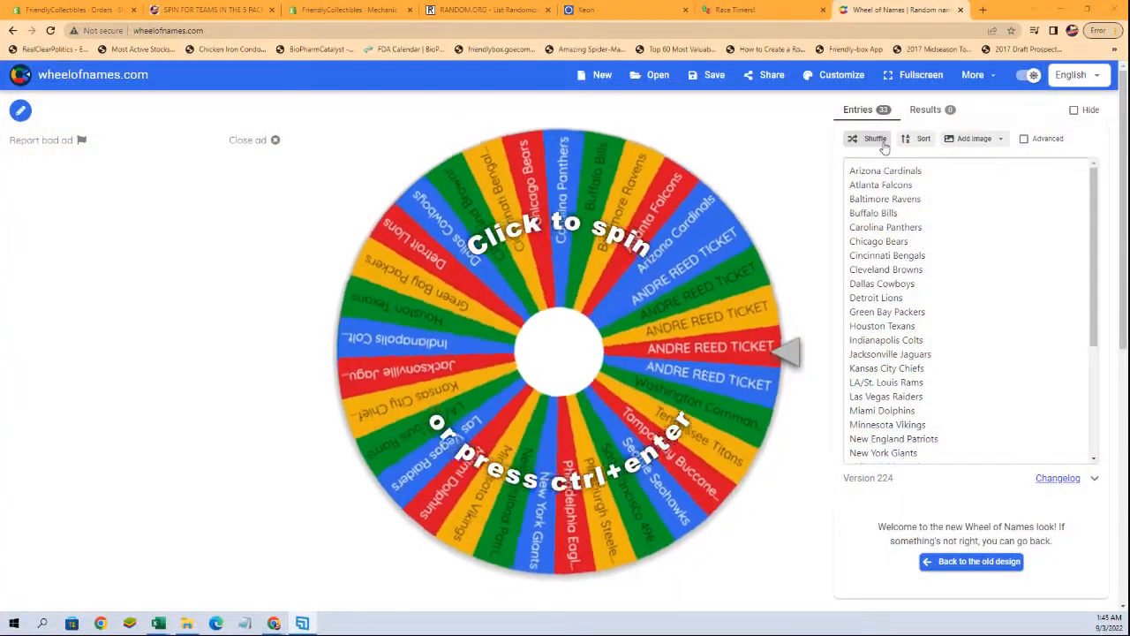
pyautogui.click(874, 137)
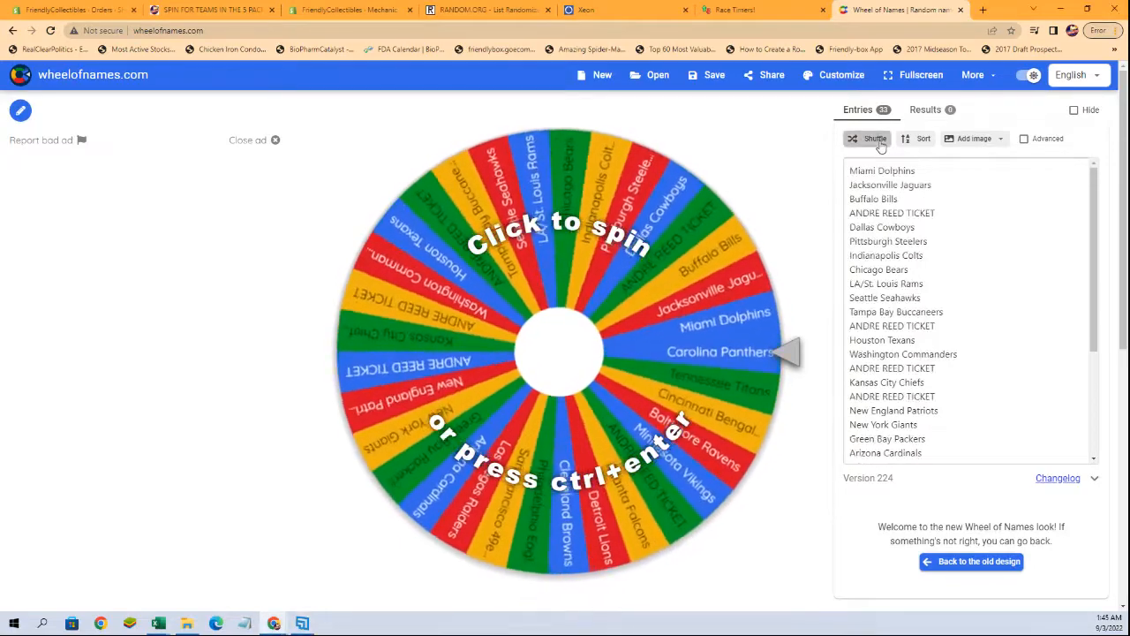
pyautogui.click(874, 138)
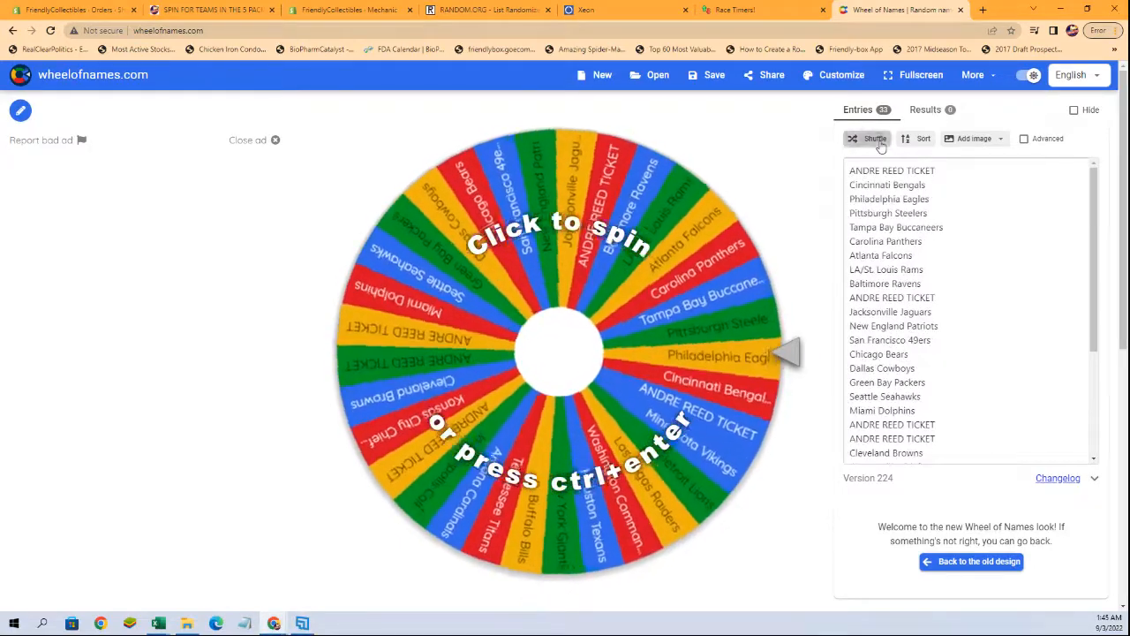
pyautogui.click(875, 138)
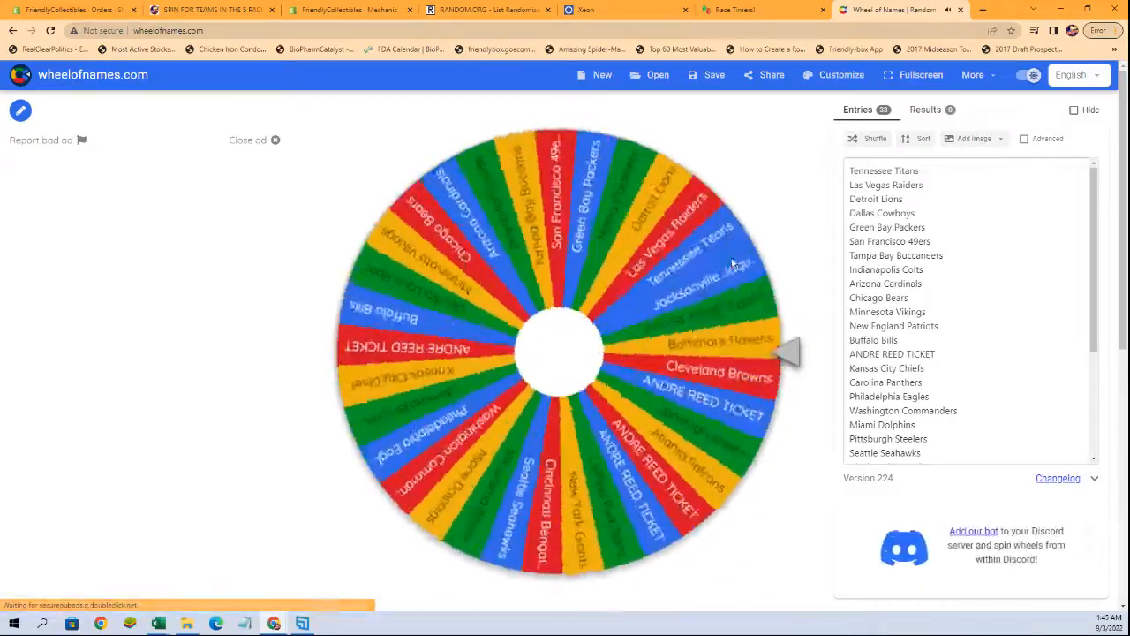
# - Spin the wheel until it lands on Kansas City Chiefs as the winner
pyautogui.click(558, 353)
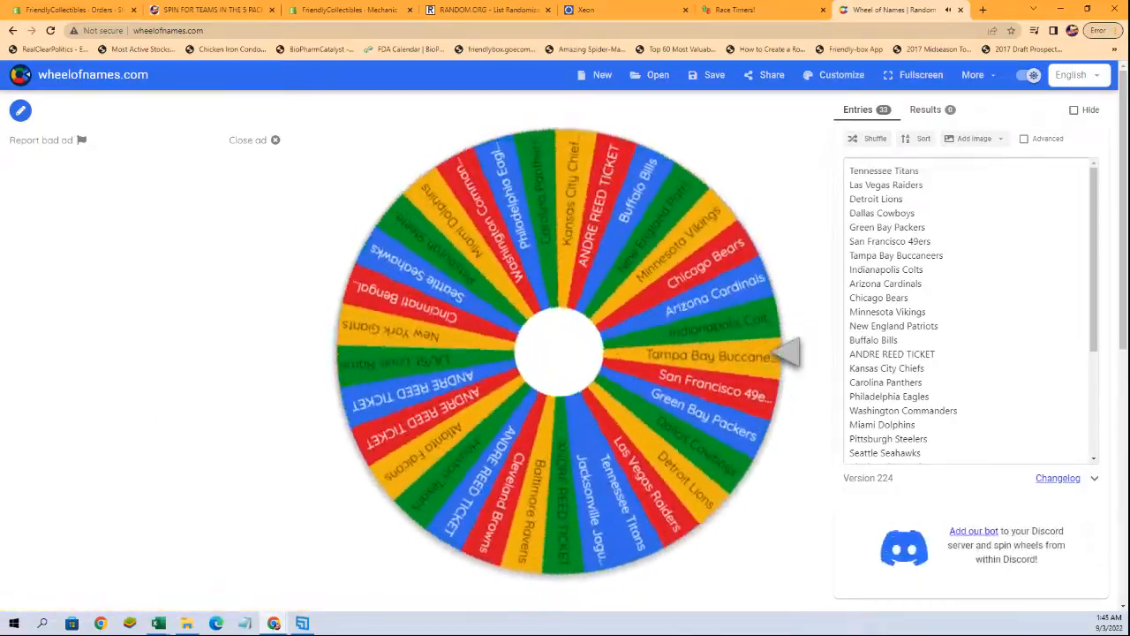
pyautogui.click(558, 353)
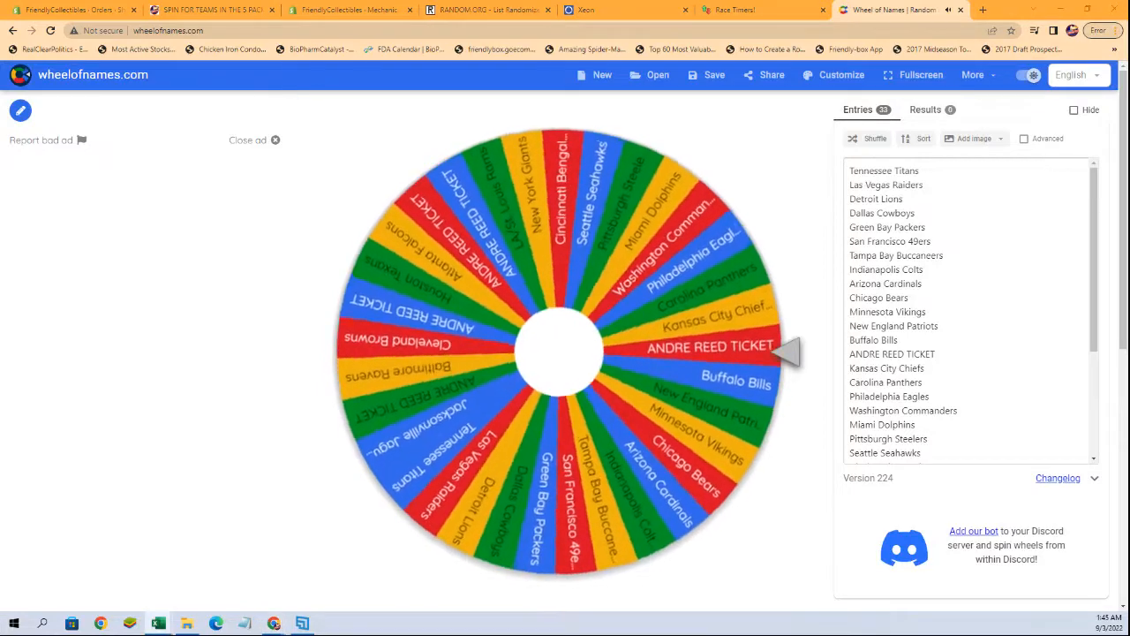
pyautogui.click(558, 350)
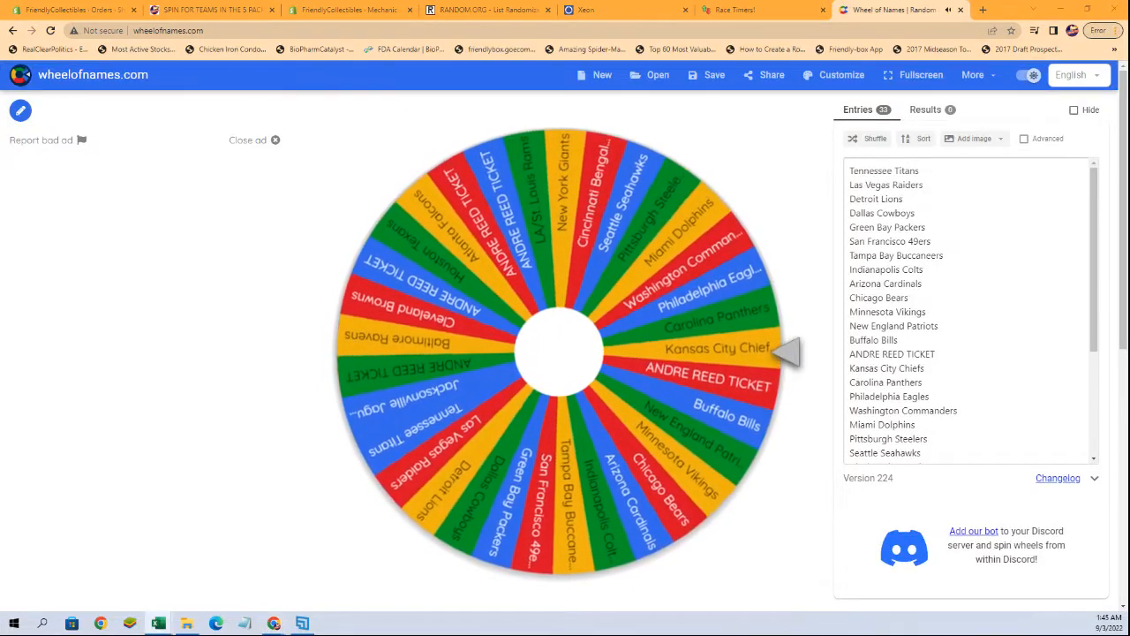
pyautogui.click(556, 350)
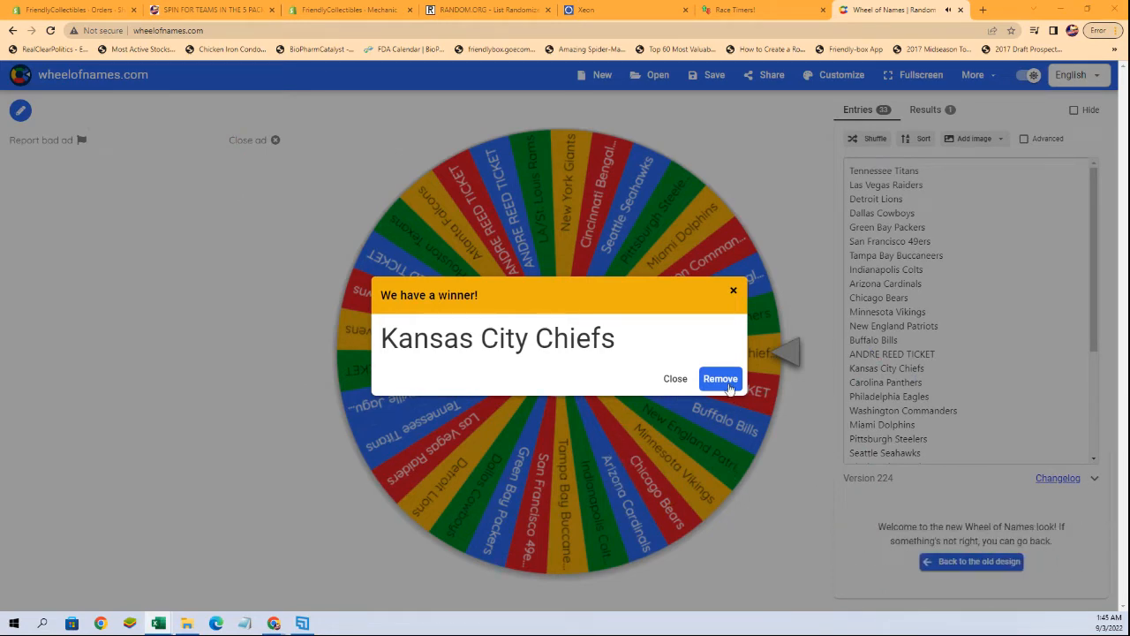
# - Remove the winning Kansas City Chiefs from the wheel's entries via the winner dialog
pyautogui.click(720, 378)
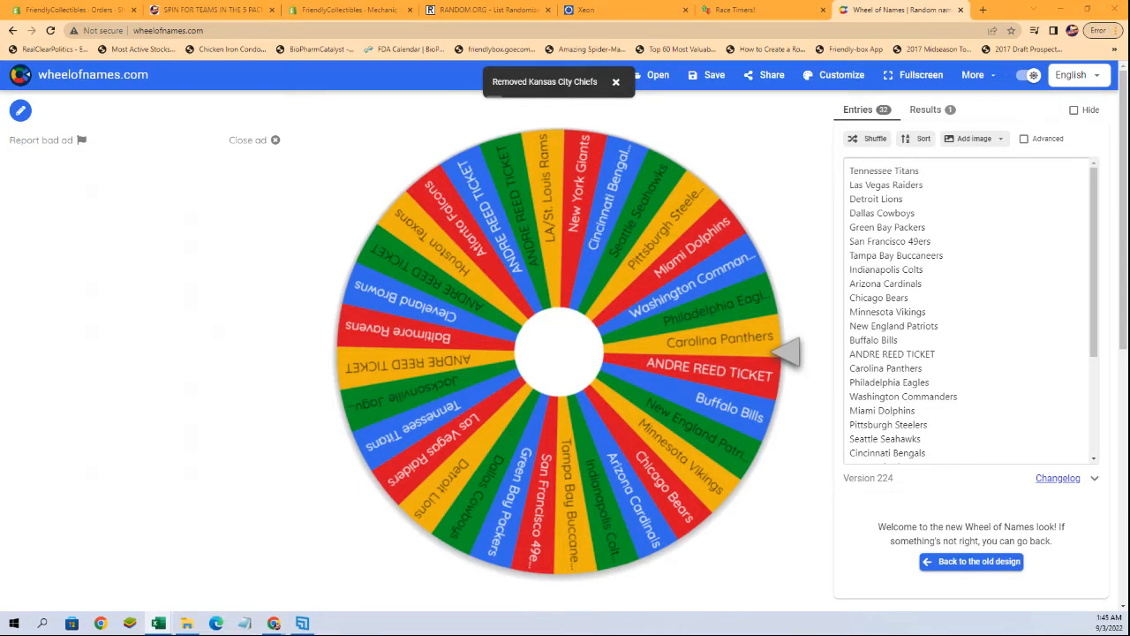
pyautogui.click(615, 81)
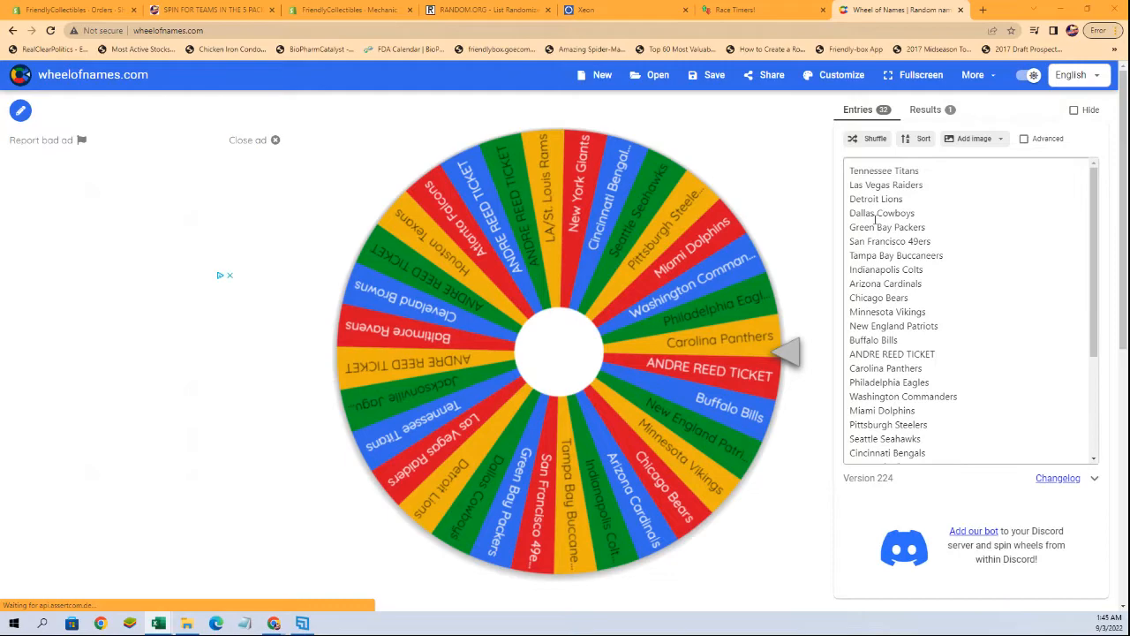
# - Reshuffle the remaining teams a couple of times and start a new spin
pyautogui.click(876, 137)
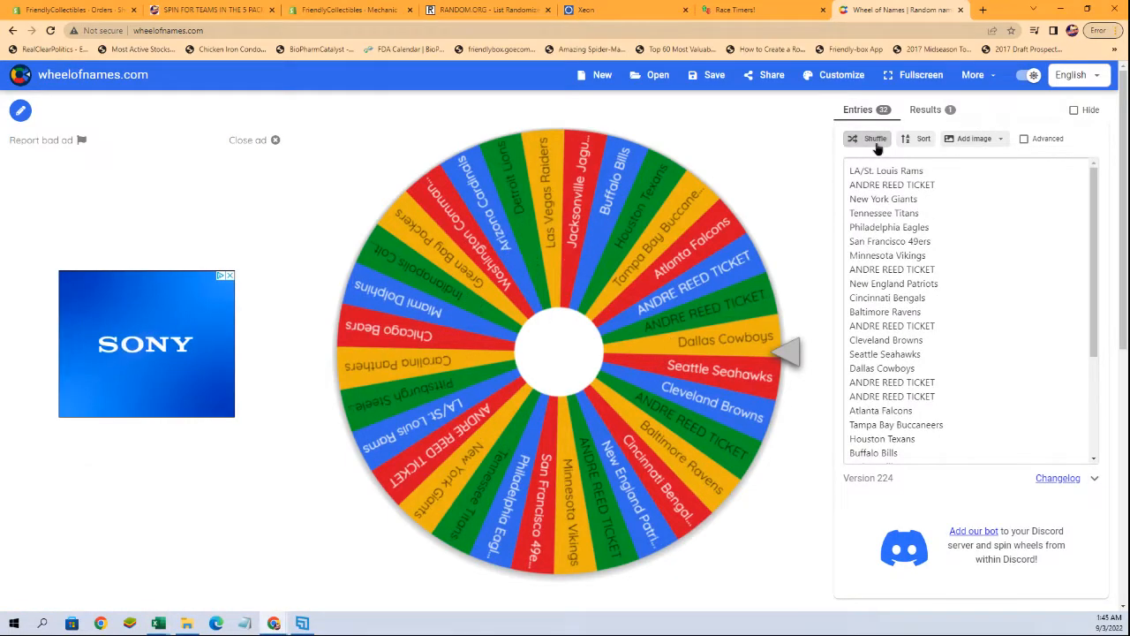
pyautogui.click(876, 138)
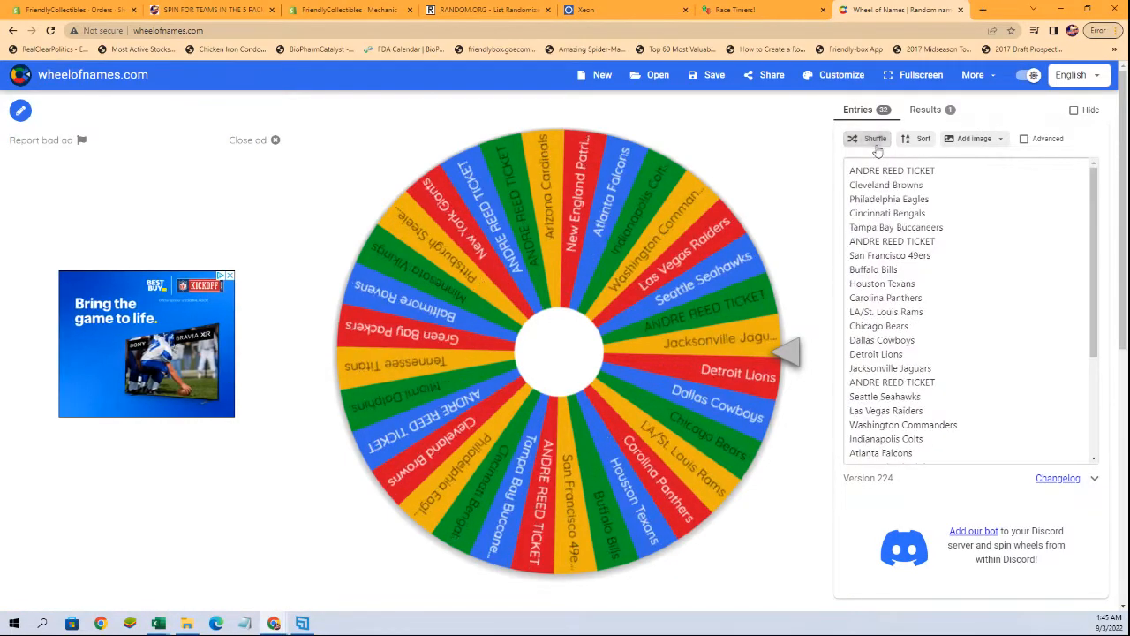
pyautogui.click(877, 138)
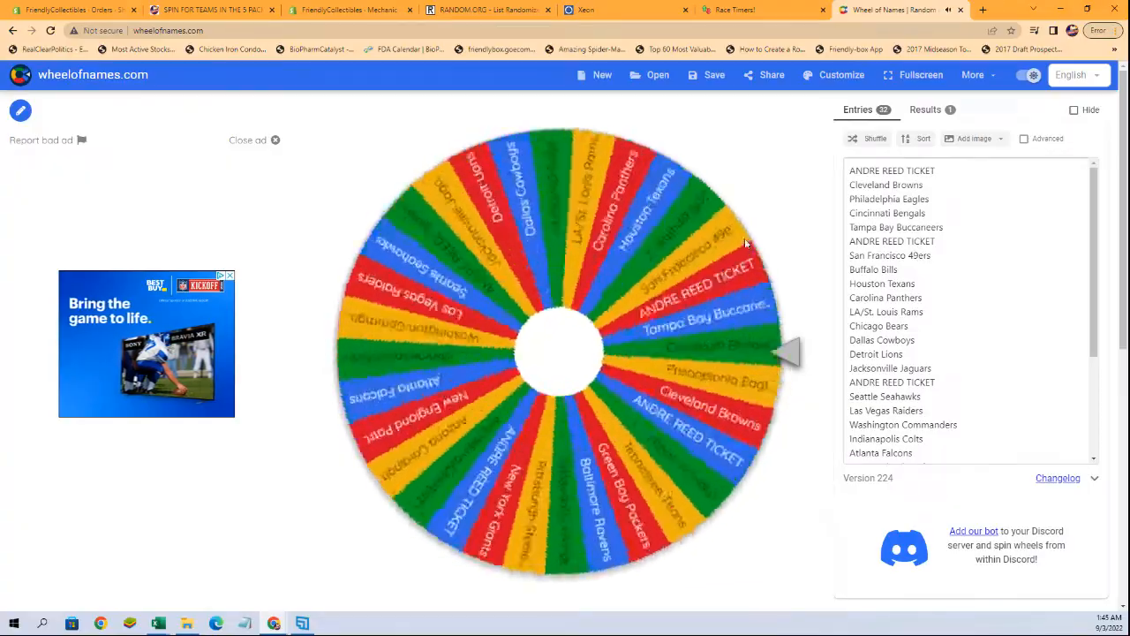
pyautogui.click(558, 350)
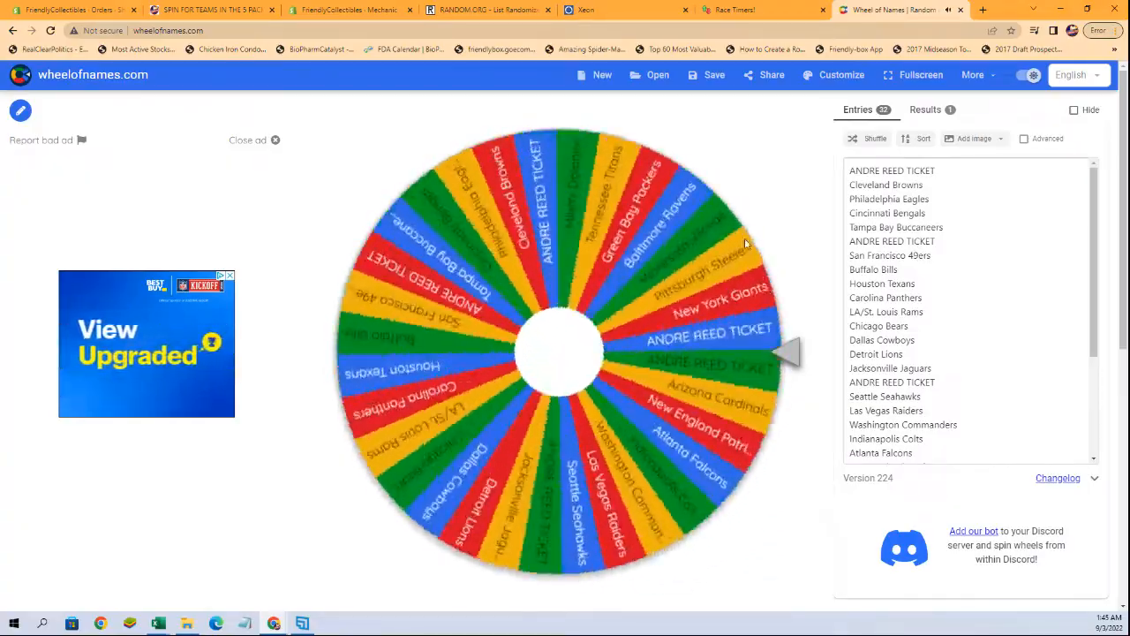
# - Let the spin finish on Detroit Lions and remove it from the wheel's entries
pyautogui.click(561, 353)
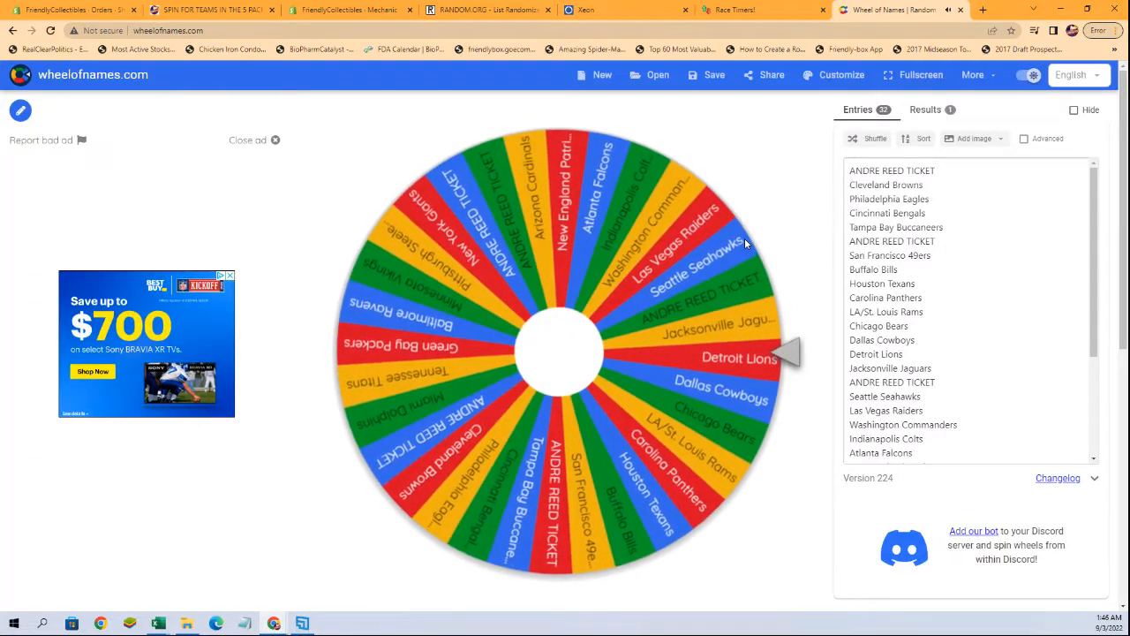
pyautogui.click(556, 350)
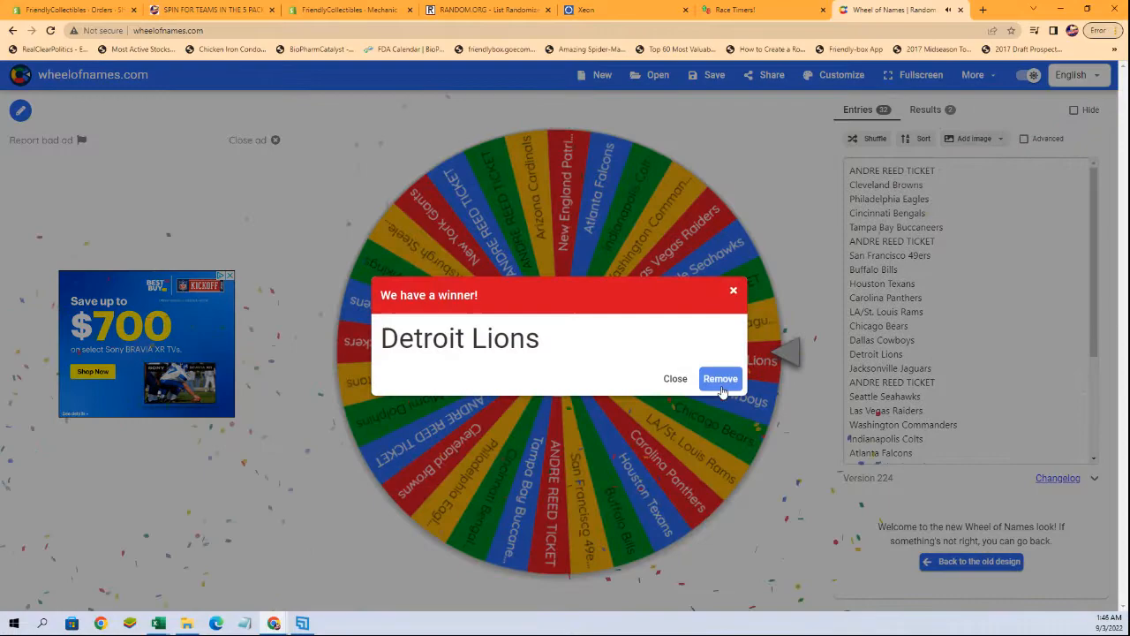
pyautogui.click(721, 378)
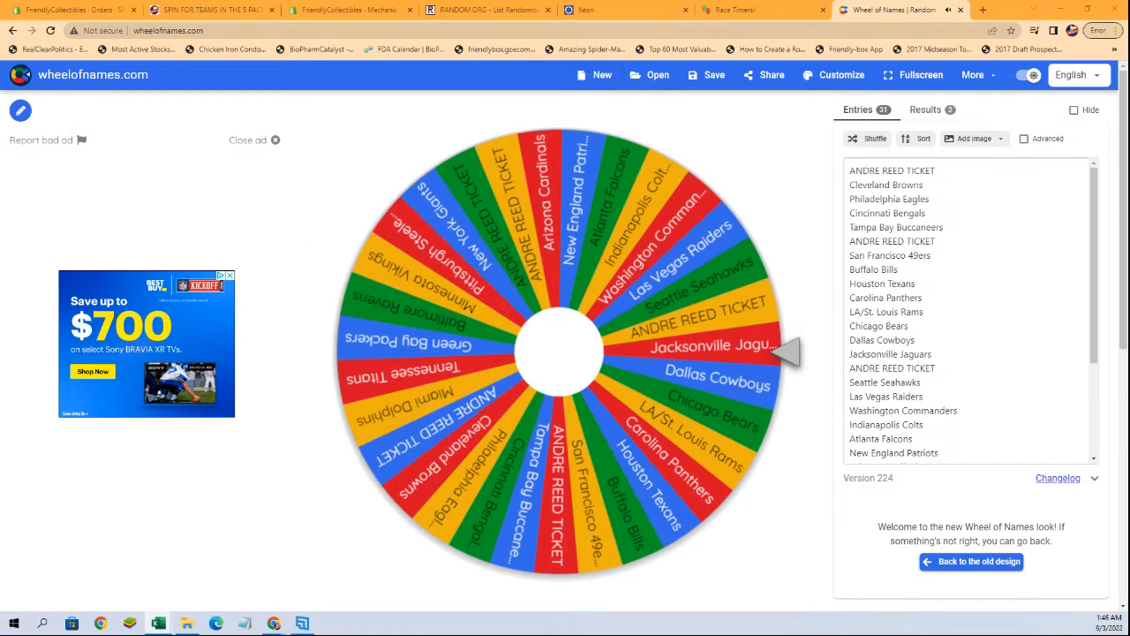
pyautogui.moveTo(343, 406)
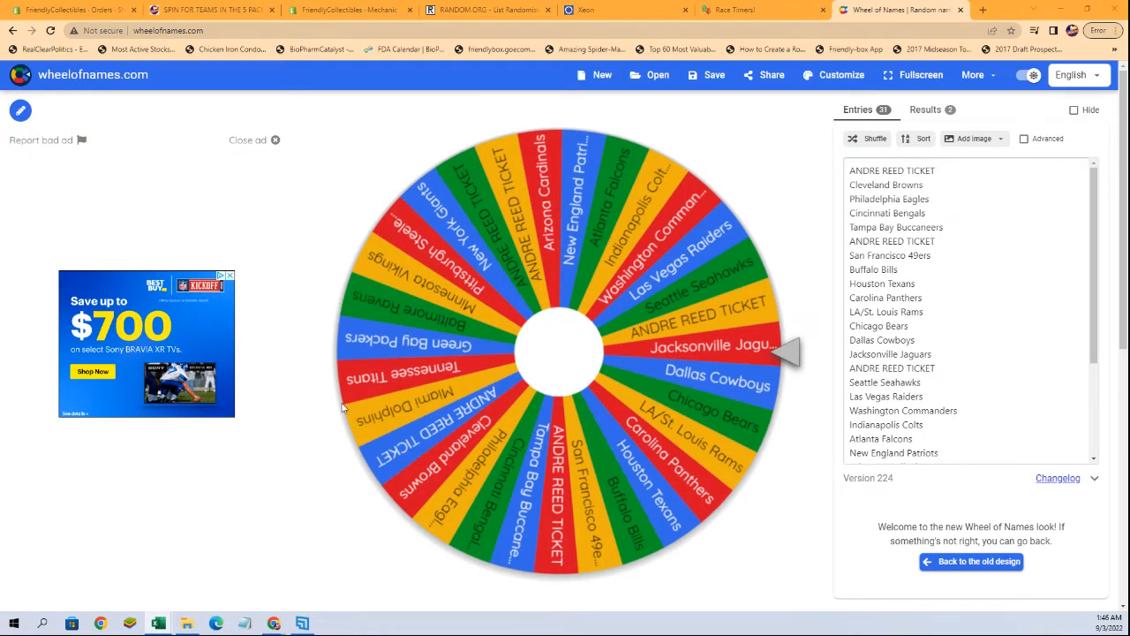
# - Bring up the Excel team-assignment spreadsheet showing Detroit Lions as assigned
pyautogui.click(158, 624)
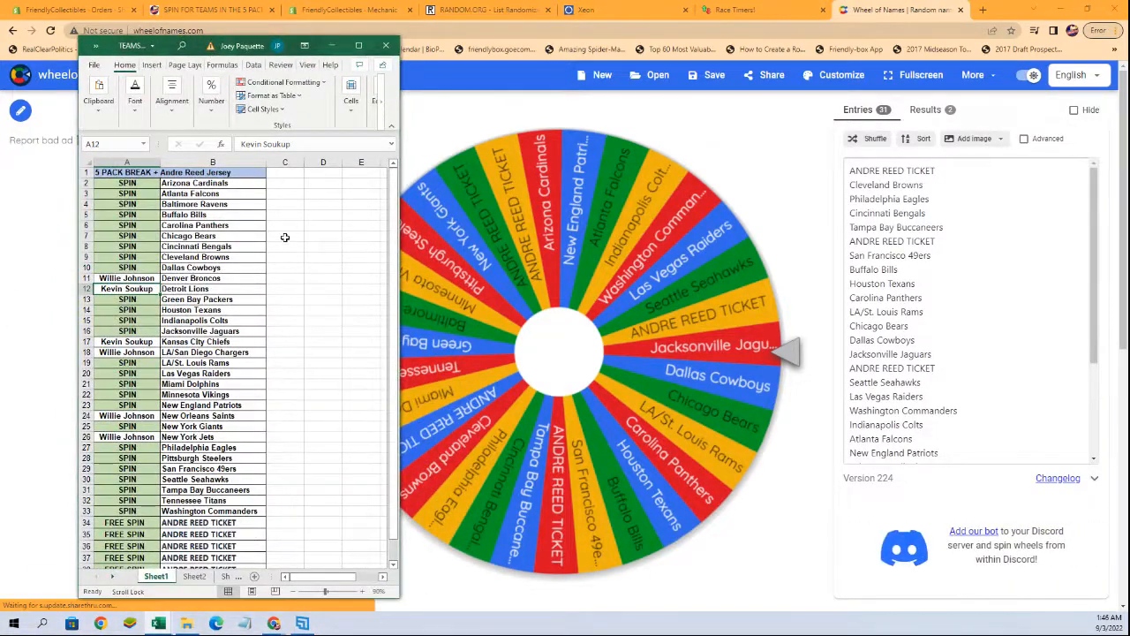
pyautogui.scroll(-3)
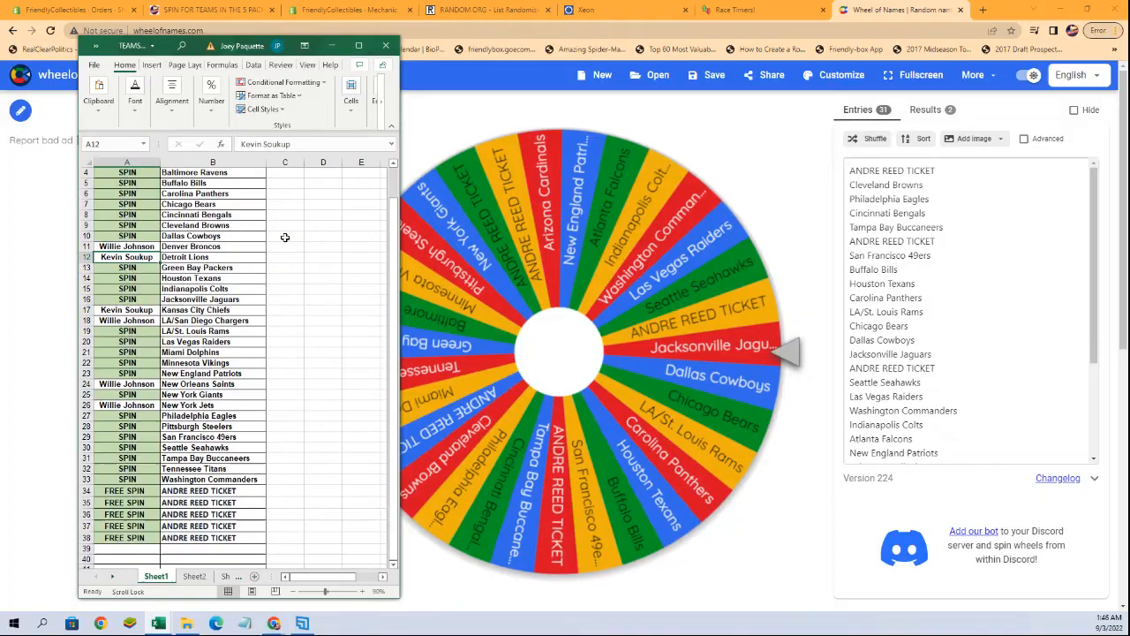